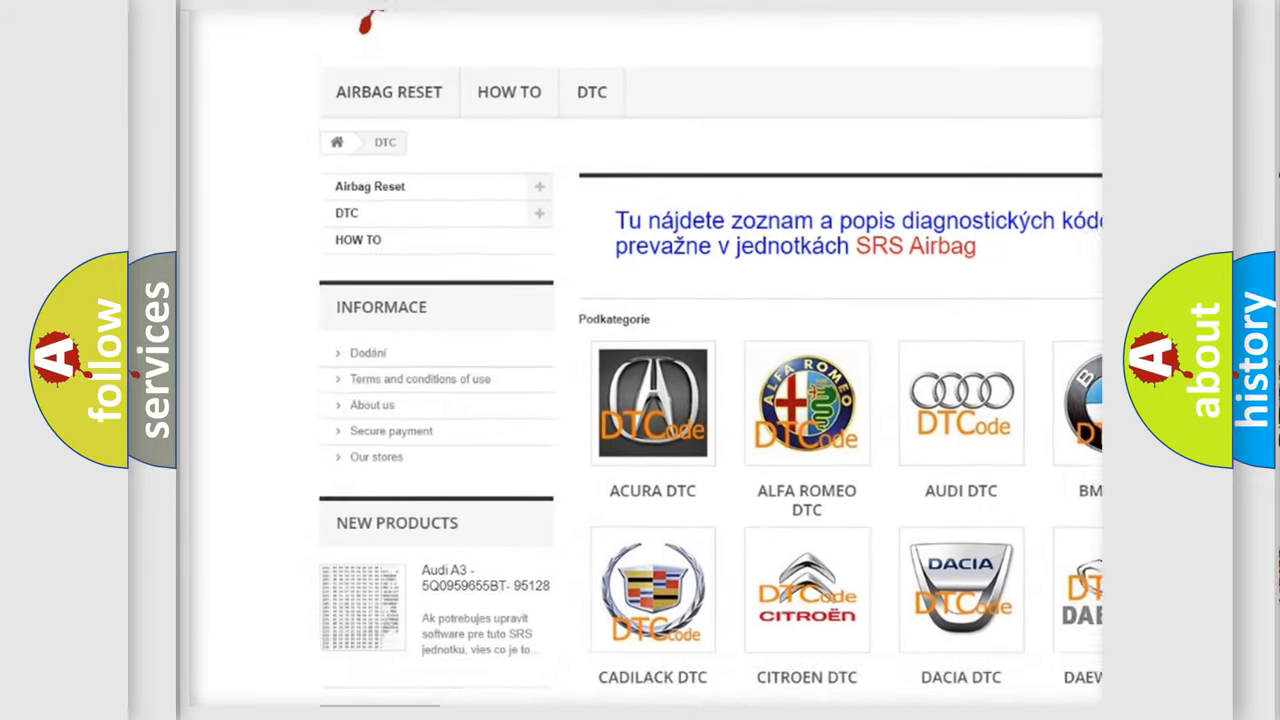
scroll("down", 3)
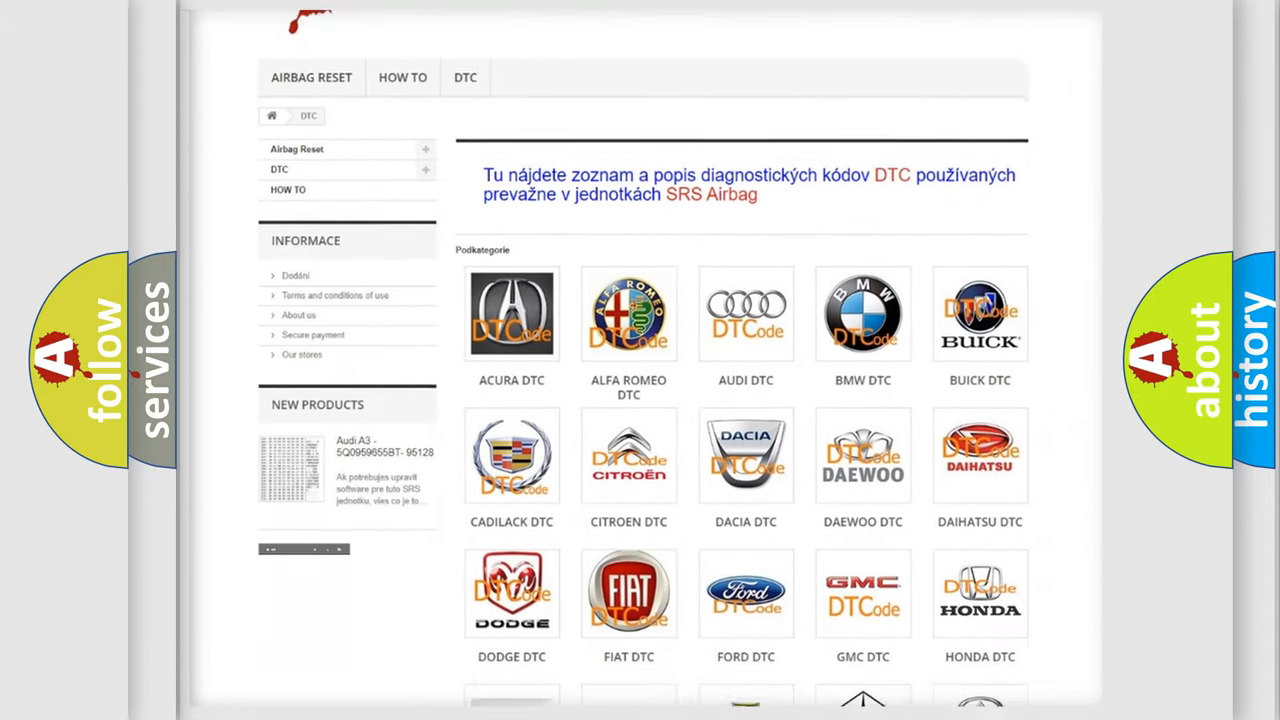
scroll("down", 3)
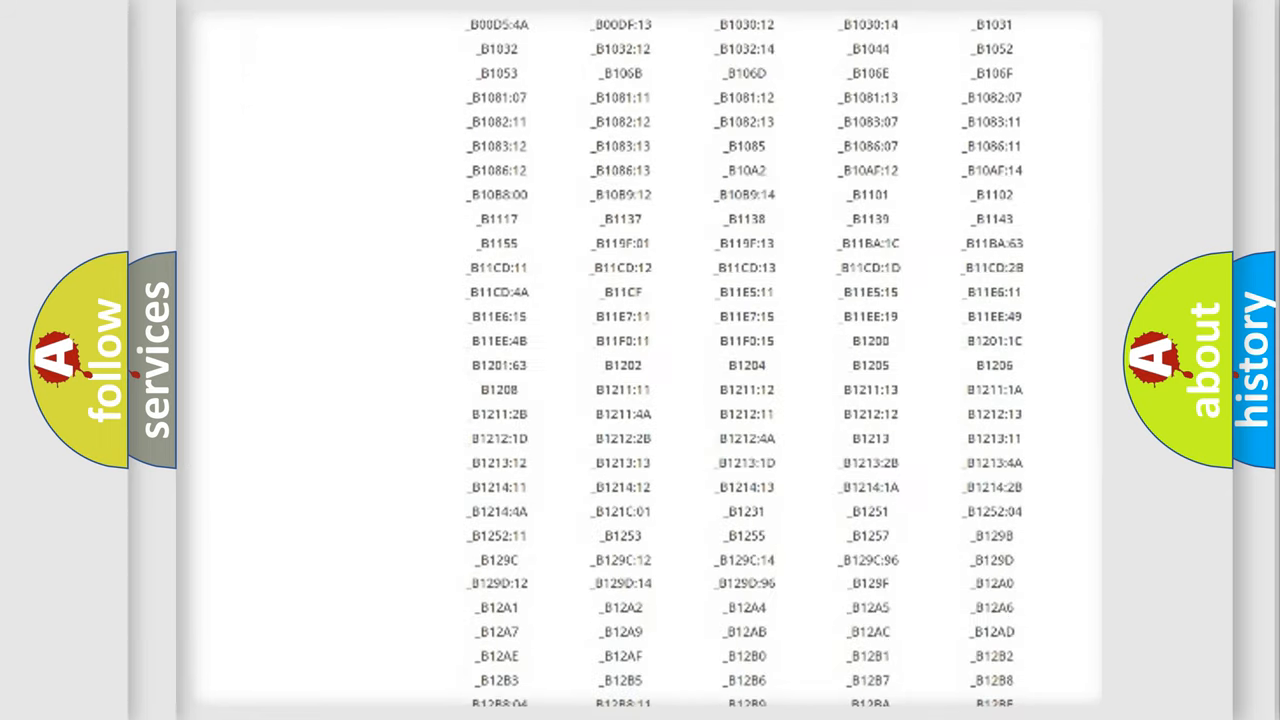
scroll("down", 3)
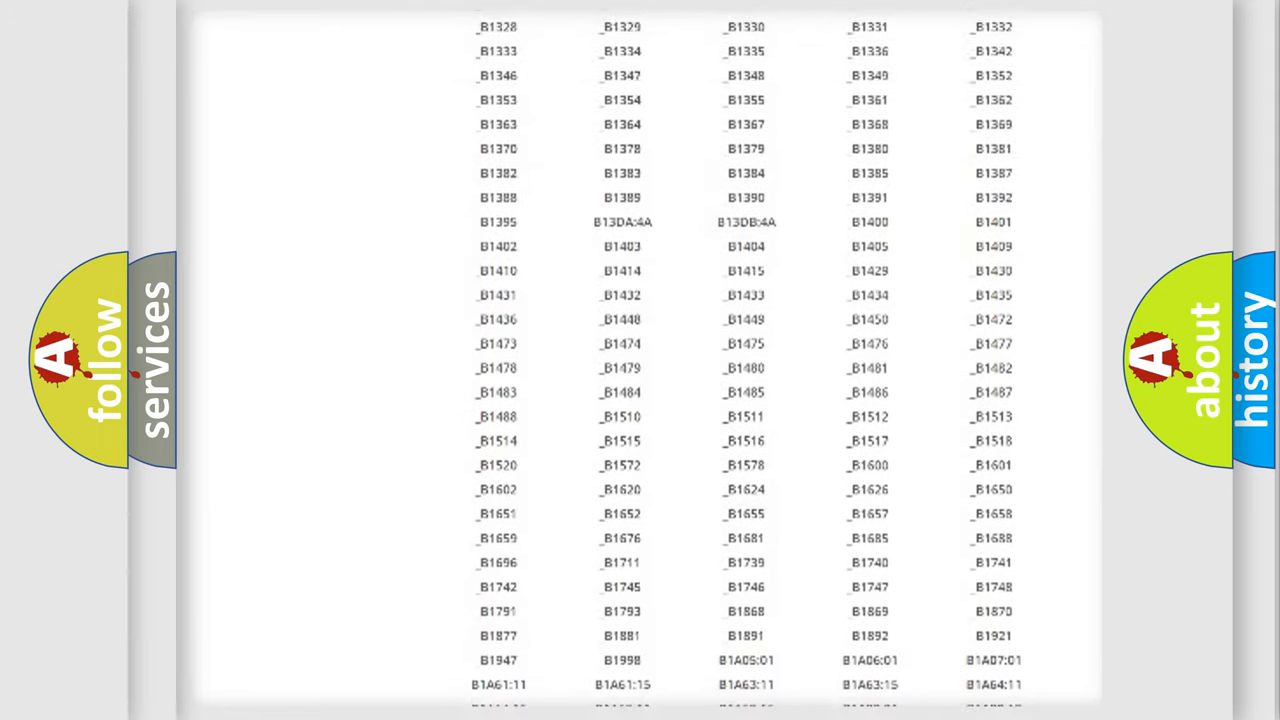